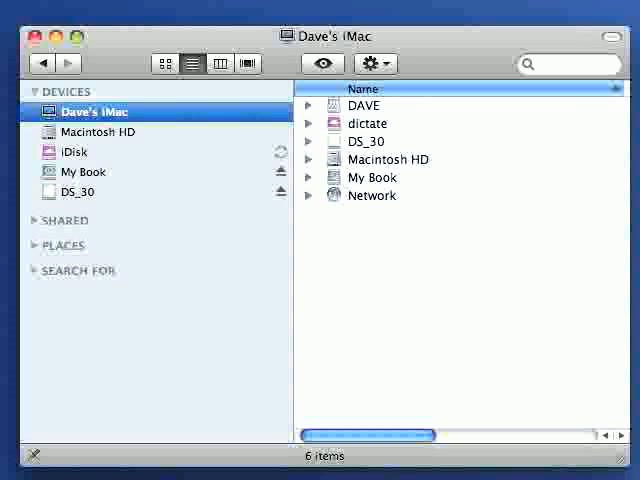
{"action": "mouse_move", "coordinate": [78, 196]}
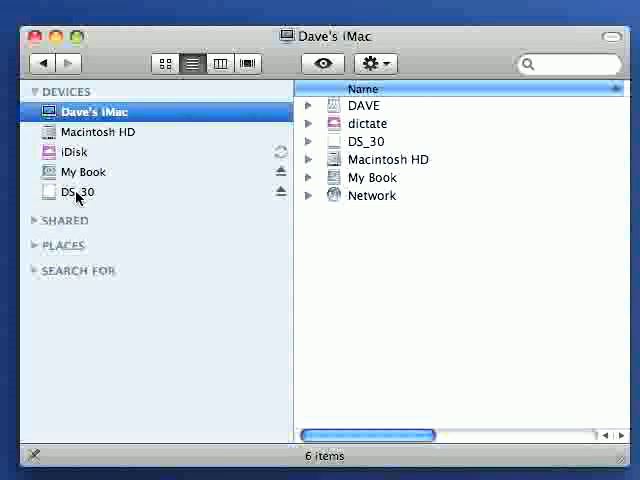
Show the DS_30 recorder volume's contents and select the DSS_FLDA folder.
{"action": "left_click", "coordinate": [78, 192]}
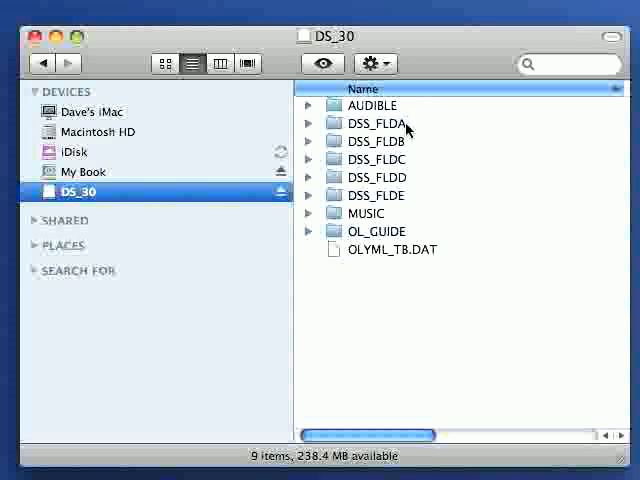
{"action": "left_click", "coordinate": [376, 160]}
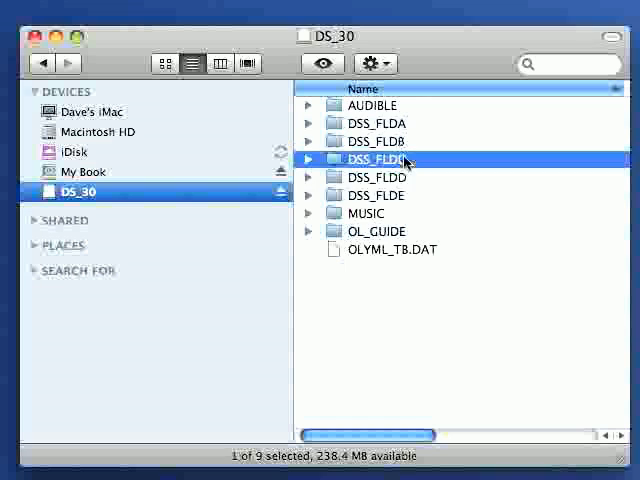
{"action": "left_click", "coordinate": [376, 122]}
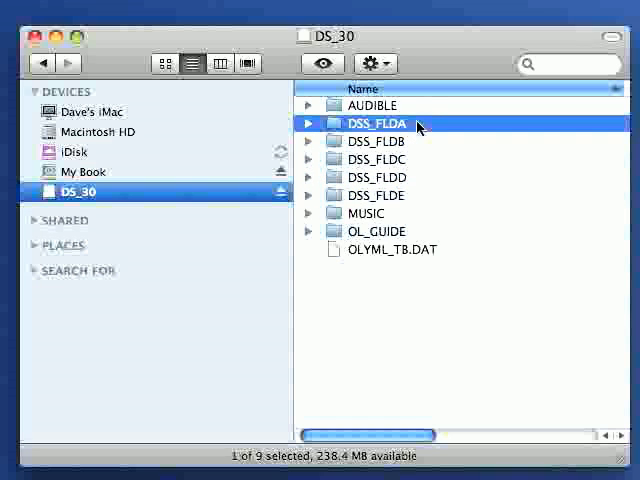
Expand DSS_FLDA, play and pause DS300009.WMA in QuickTime, then close the player.
{"action": "left_click", "coordinate": [308, 122]}
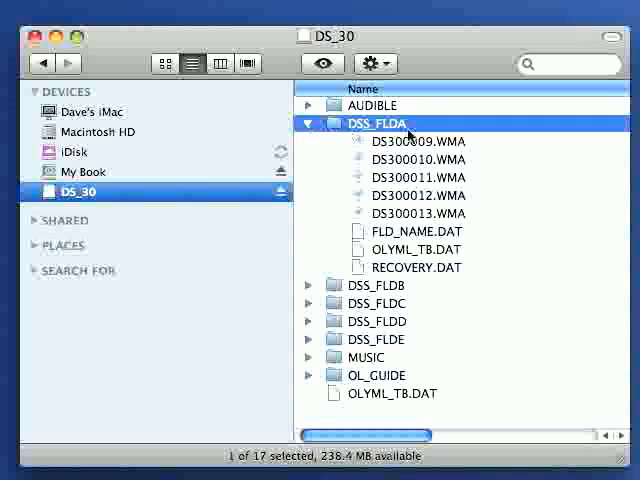
{"action": "mouse_move", "coordinate": [470, 196]}
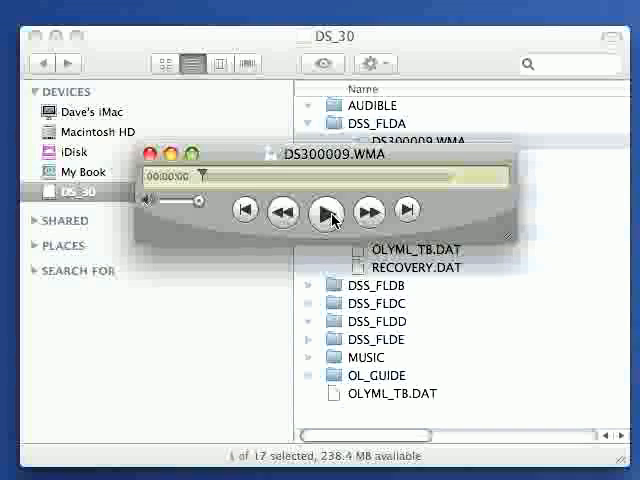
{"action": "left_click", "coordinate": [326, 212]}
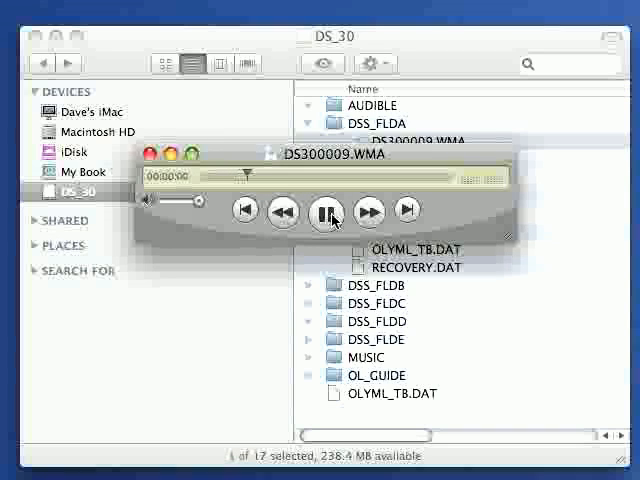
{"action": "left_click", "coordinate": [328, 212]}
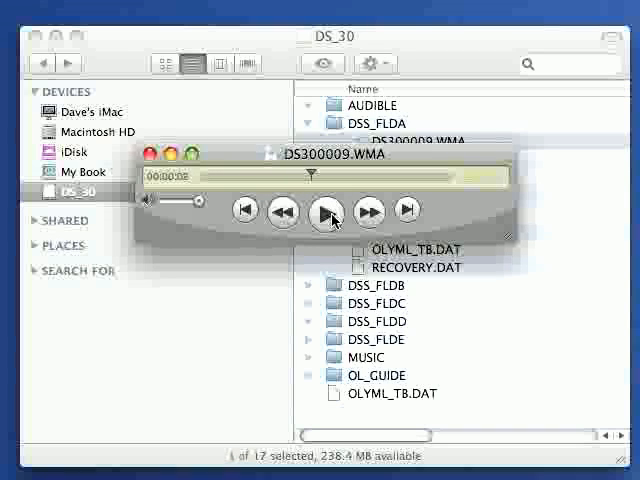
{"action": "left_click", "coordinate": [150, 152]}
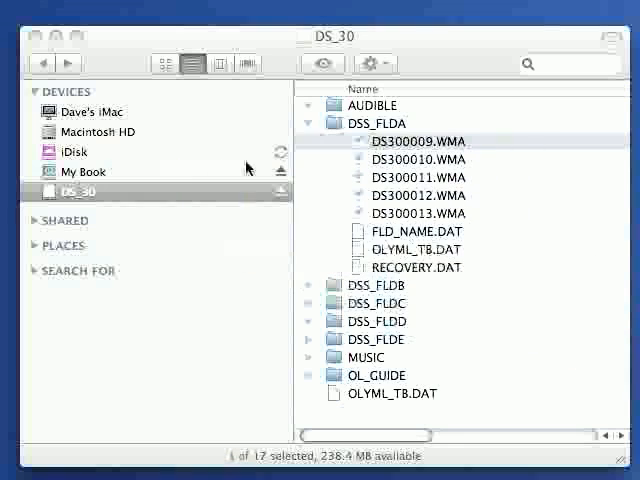
{"action": "mouse_move", "coordinate": [284, 170]}
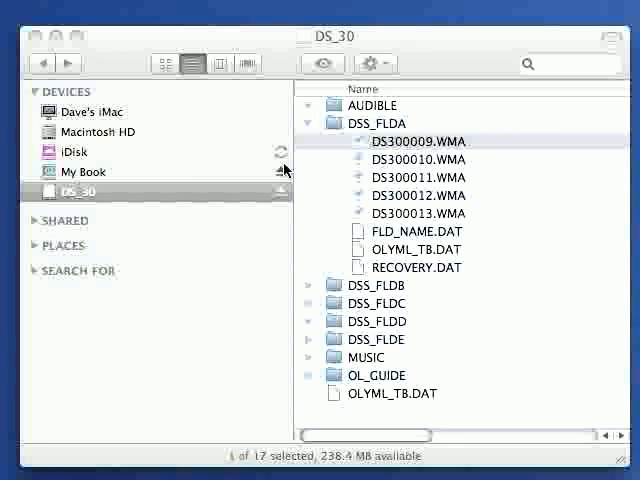